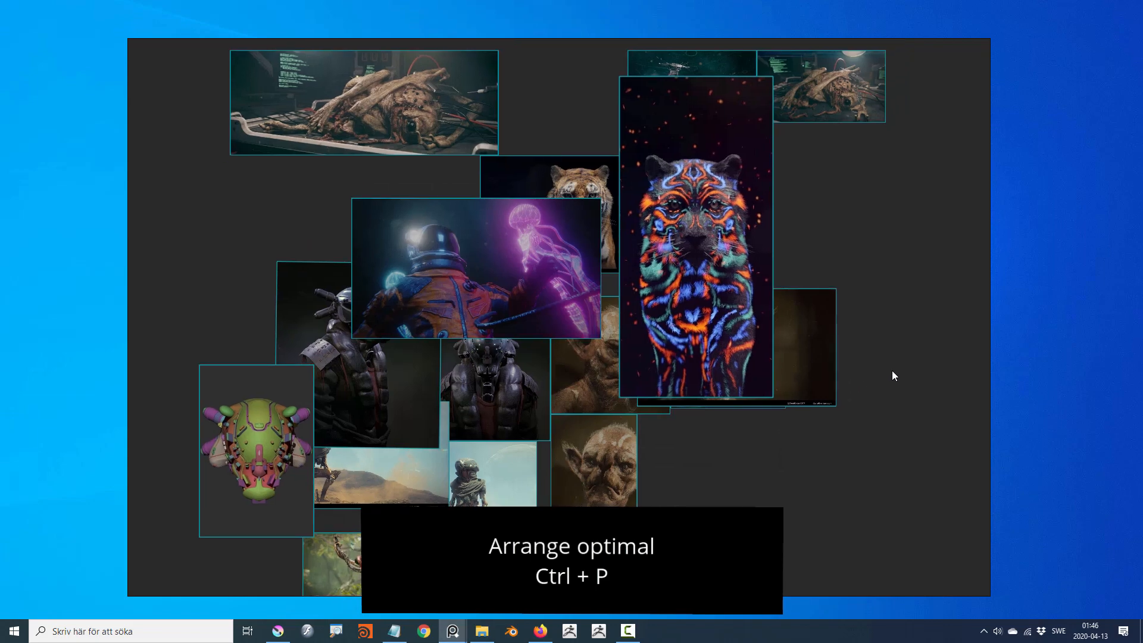
- Pack the reference images into compact, non-overlapping clusters with Ctrl+P
key(ctrl+p)
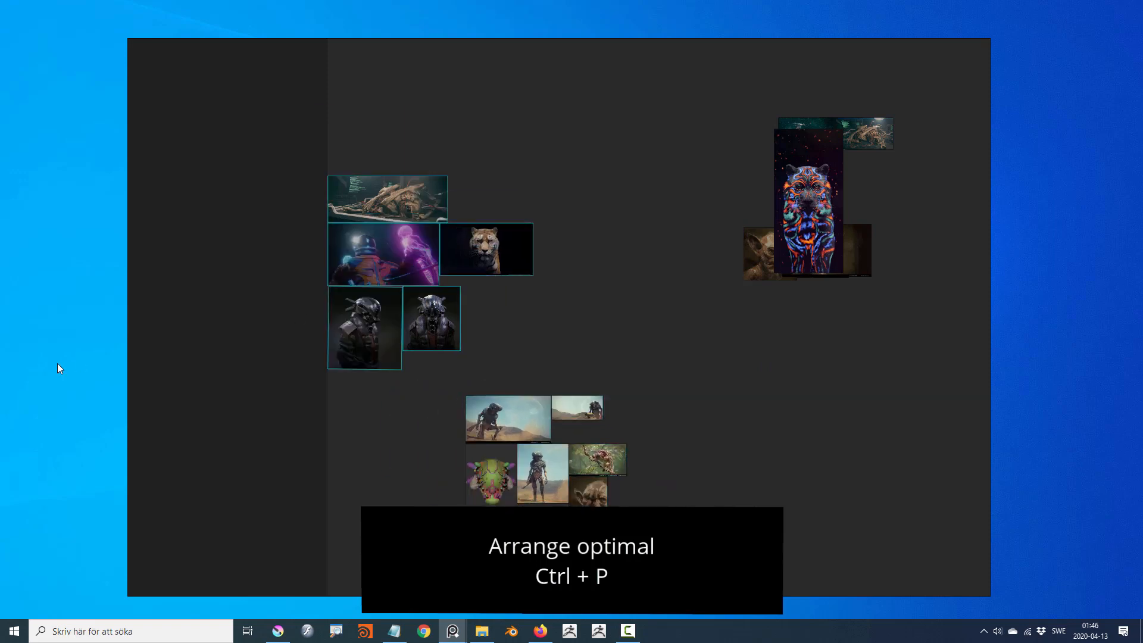
key(ctrl+p)
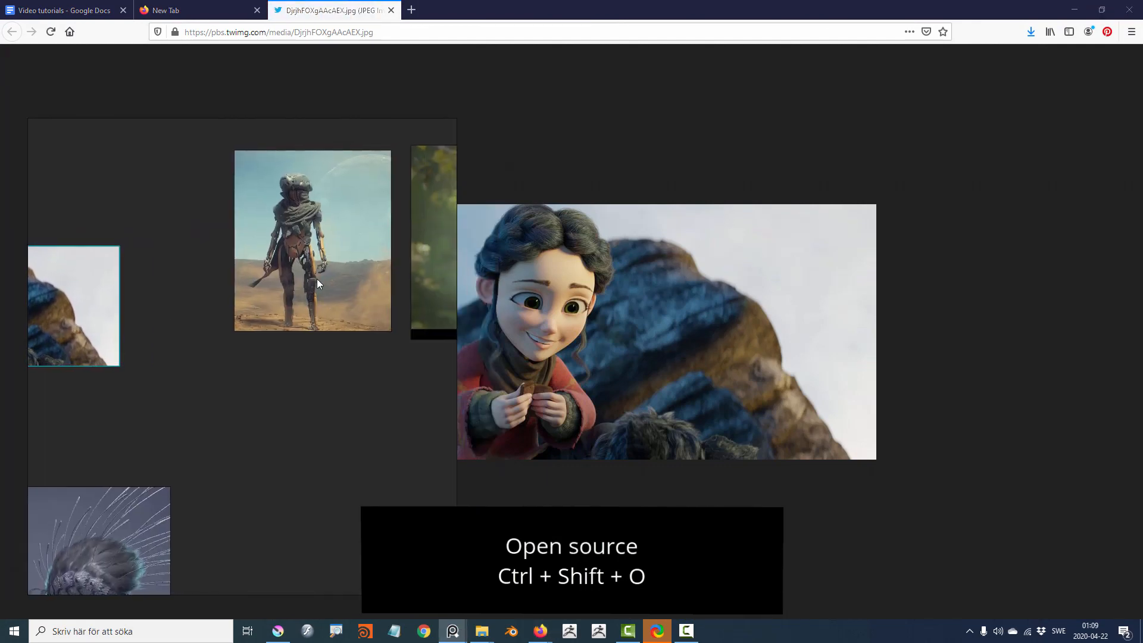
- Select the desert figure image and request its original web source in the browser
click(480, 631)
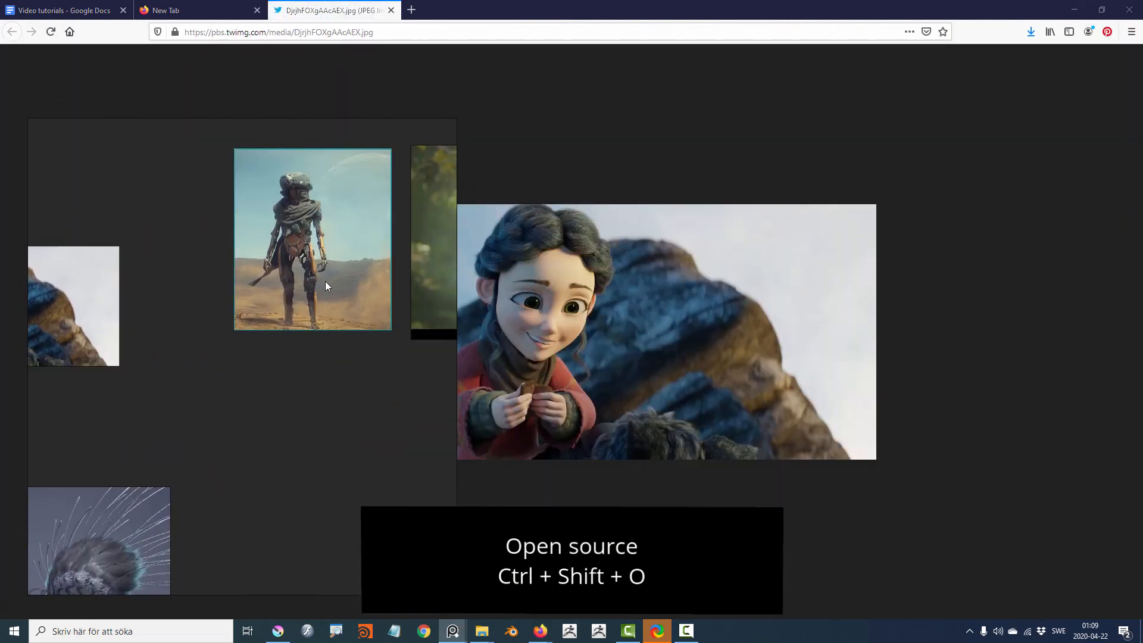
key(alt+g)
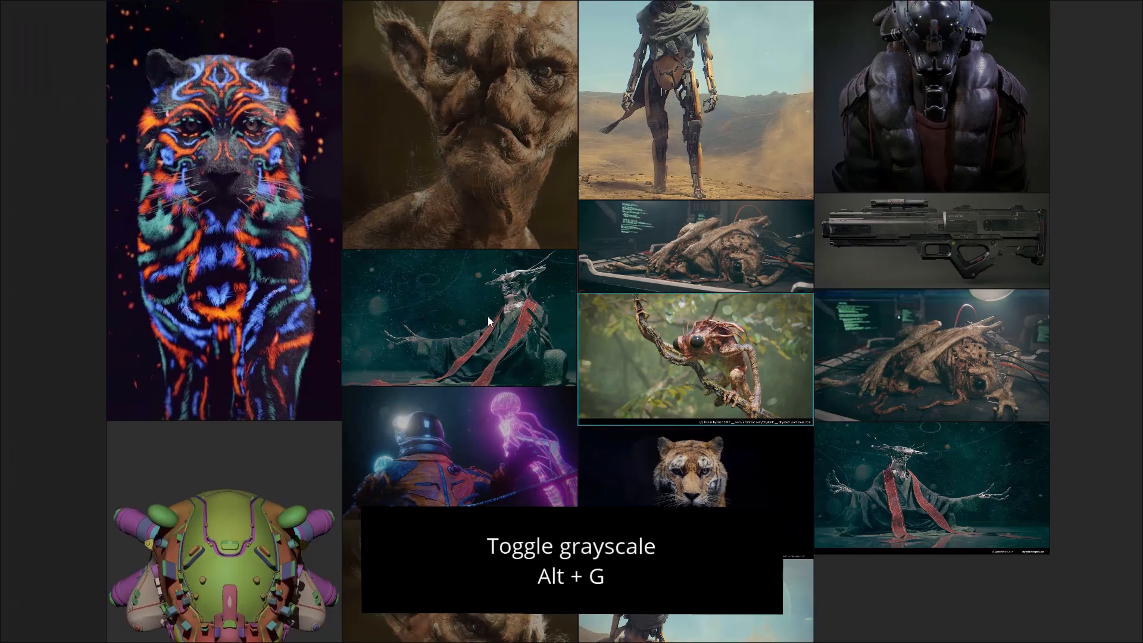
- Toggle the selected left-column images, including the neon tiger and goblin, to grayscale with Alt+G
key(Alt+g)
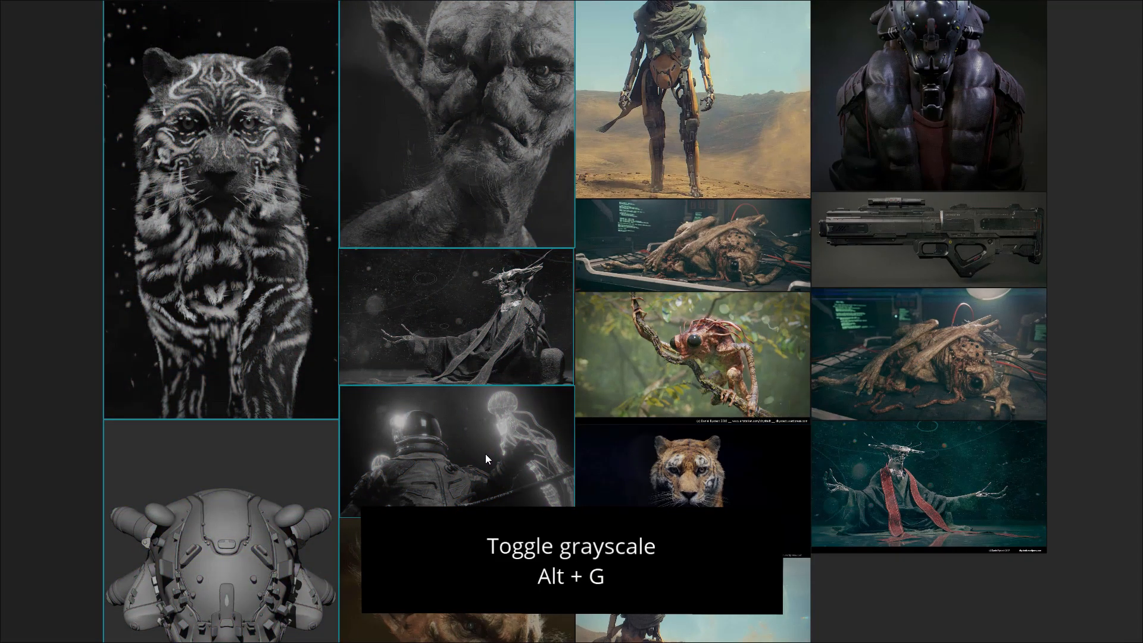
key(alt+g)
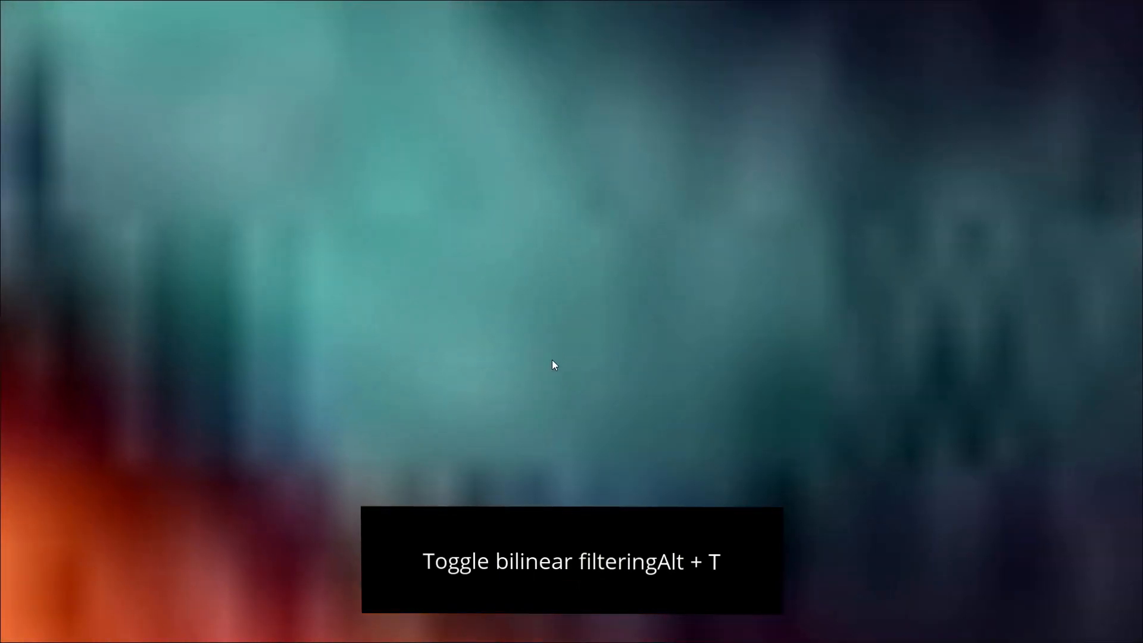
key(Alt+T)
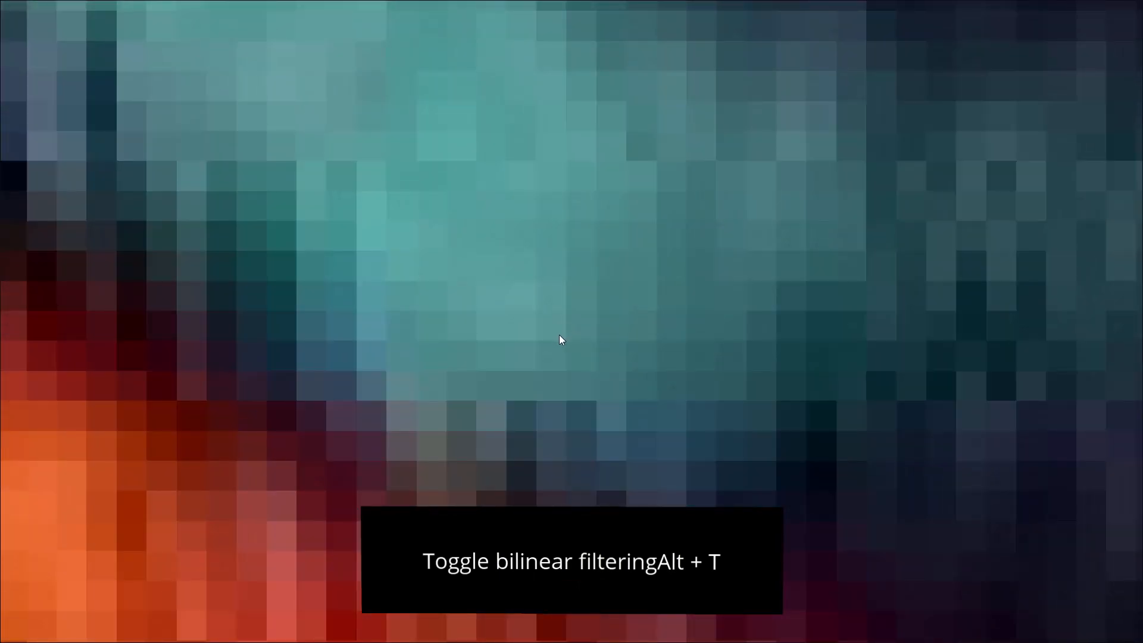
key(alt+t)
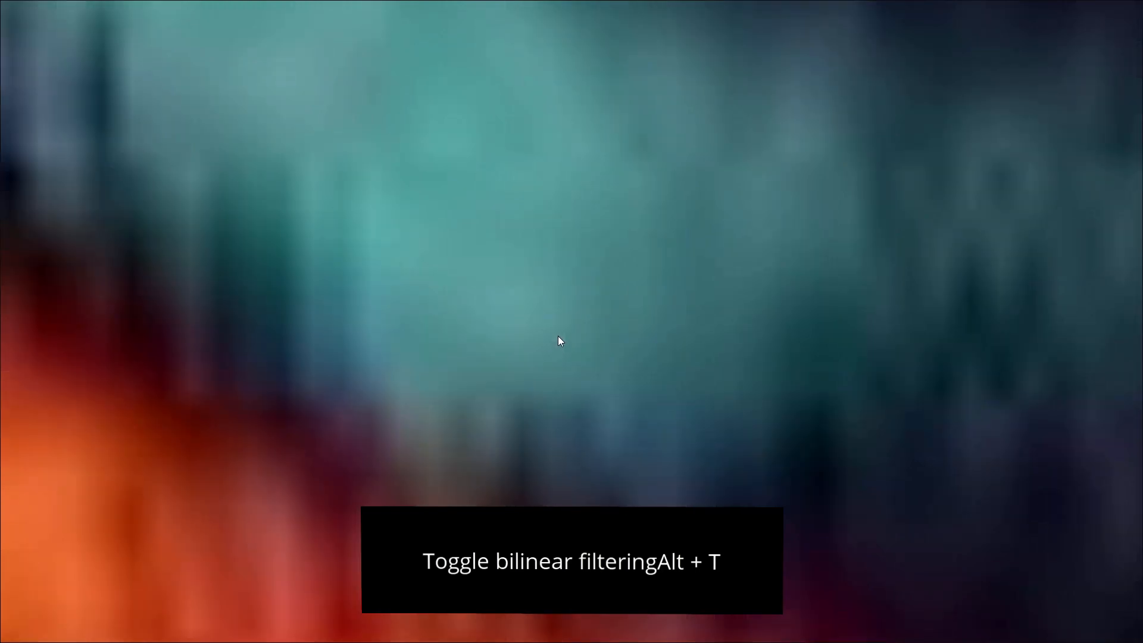